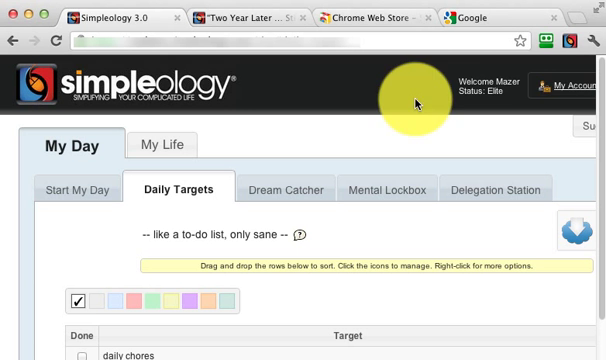
{"action": "mouse_move", "coordinate": [380, 72]}
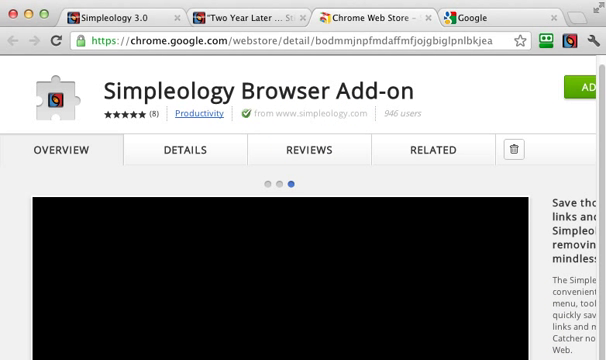
- Install the Simpleology Browser Add-on from its Chrome Web Store listing
{"action": "left_click", "coordinate": [590, 92]}
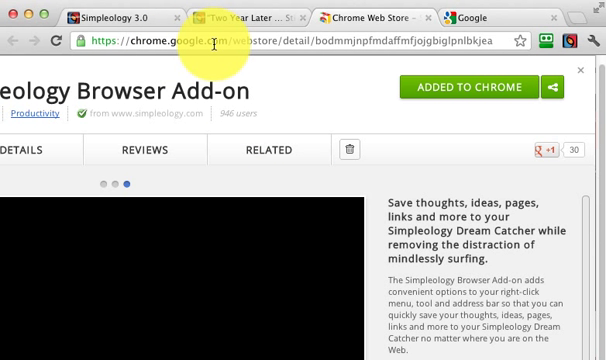
{"action": "mouse_move", "coordinate": [345, 90]}
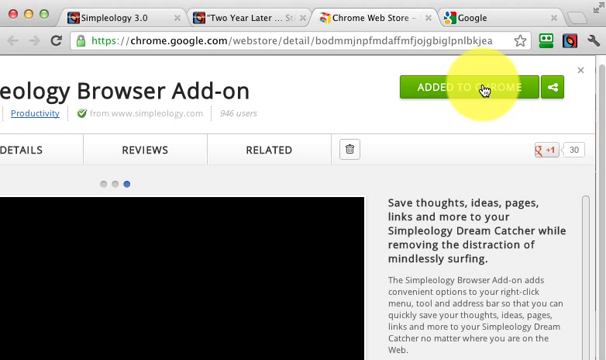
{"action": "mouse_move", "coordinate": [483, 121]}
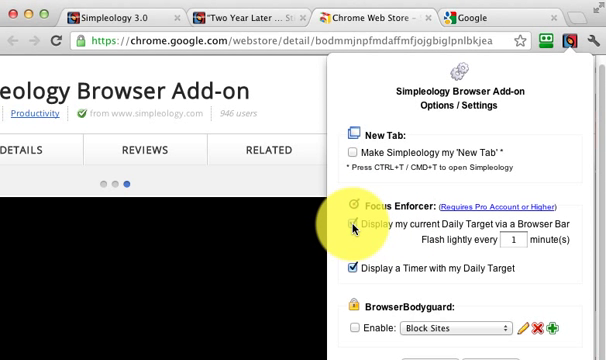
- Enable the browser bar showing the 'write blog post' daily target with a timer
{"action": "left_click", "coordinate": [364, 227]}
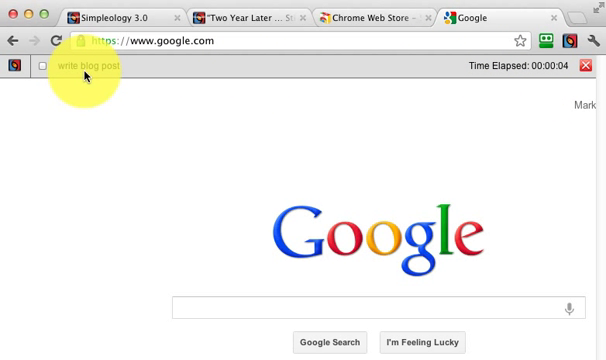
{"action": "mouse_move", "coordinate": [375, 117]}
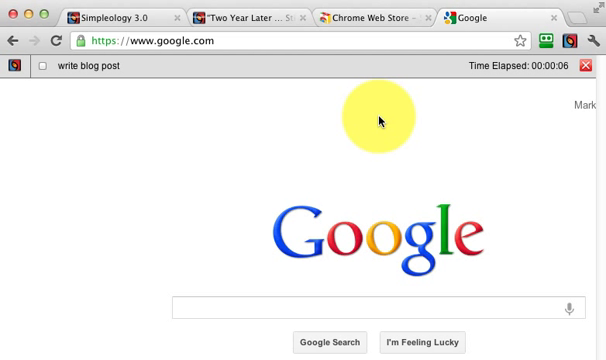
{"action": "mouse_move", "coordinate": [408, 157]}
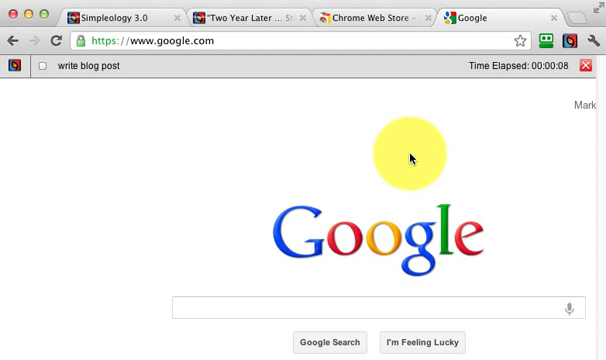